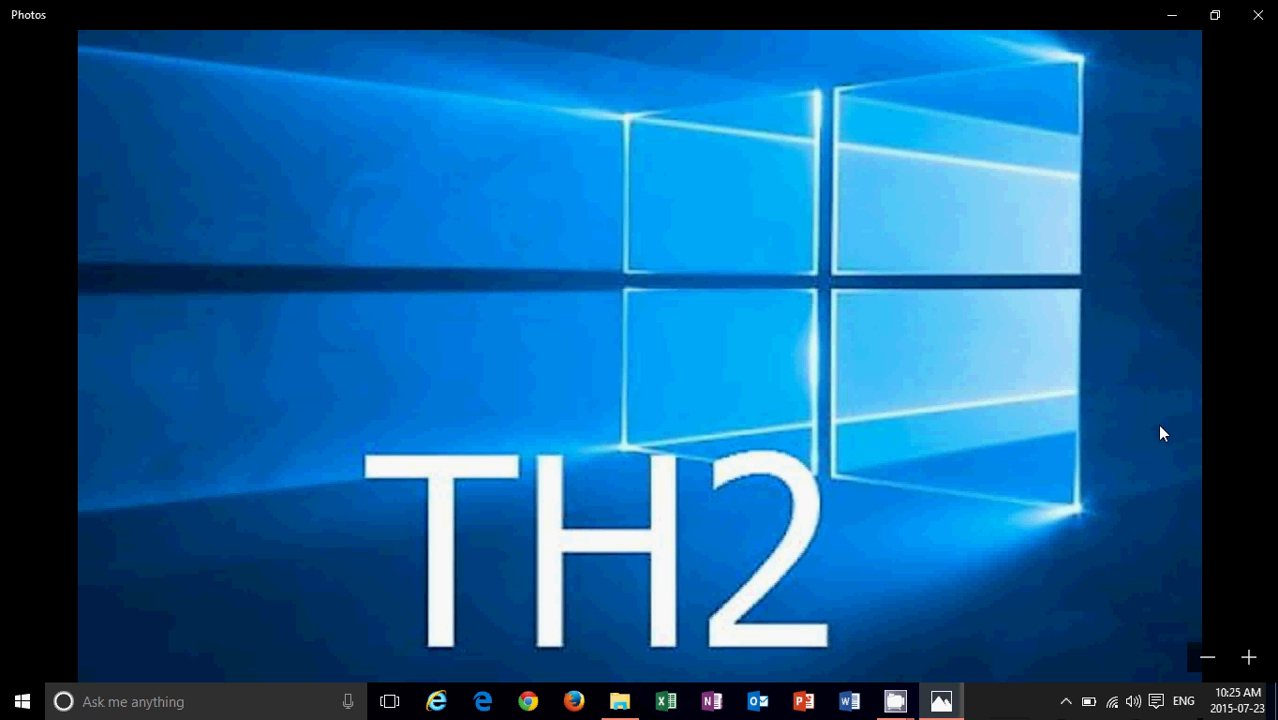
pyautogui.moveTo(1240, 382)
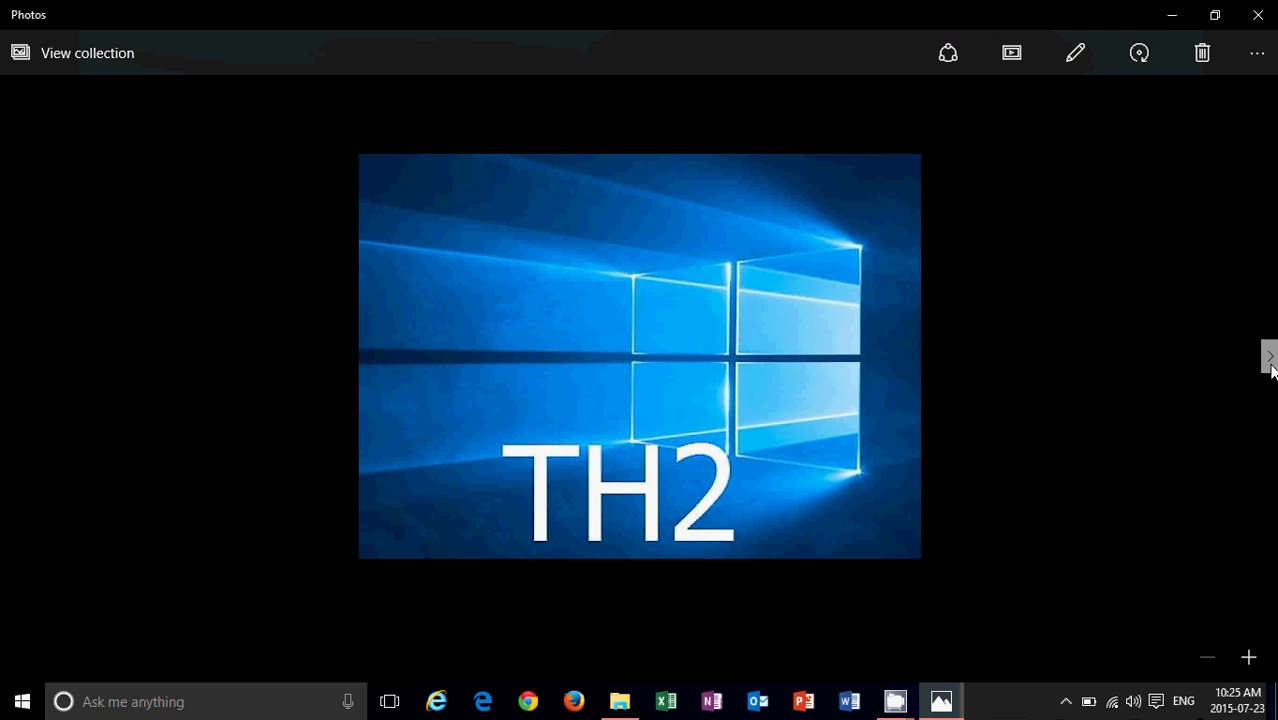
# Advance from the TH2 wallpaper to the Windows Redstone image and zoom in one level.
pyautogui.click(1268, 356)
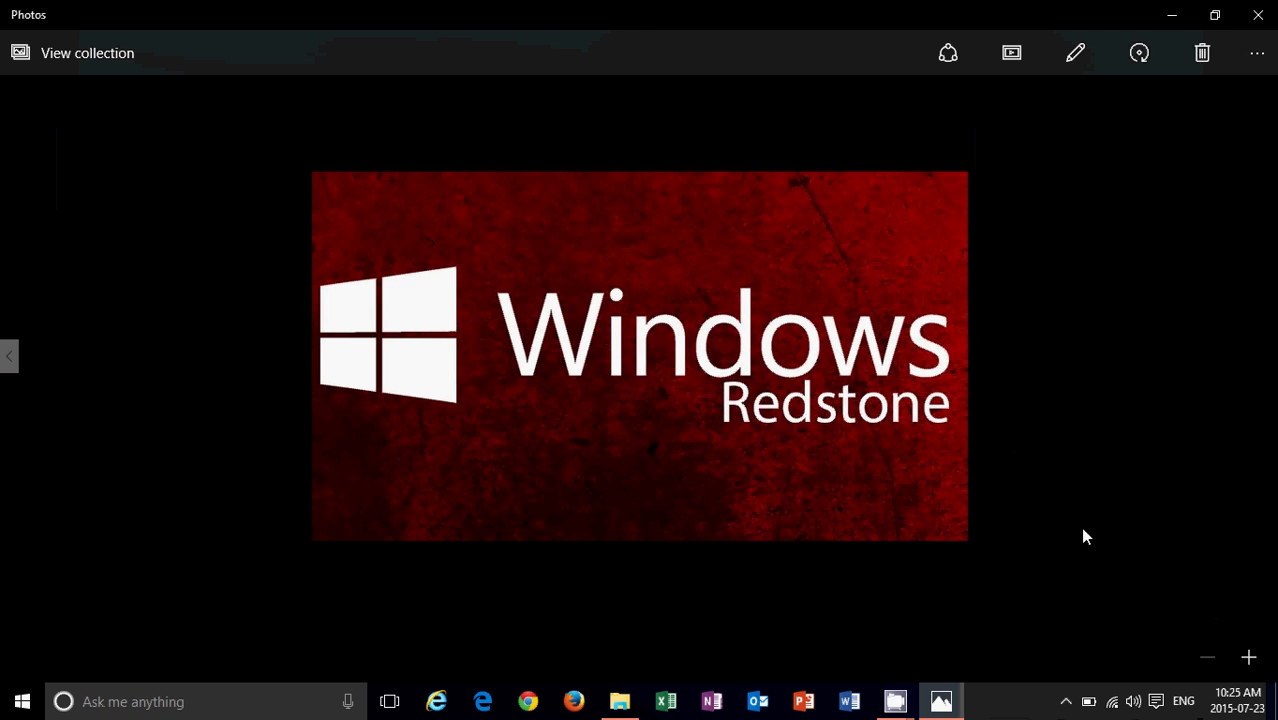
pyautogui.click(1248, 658)
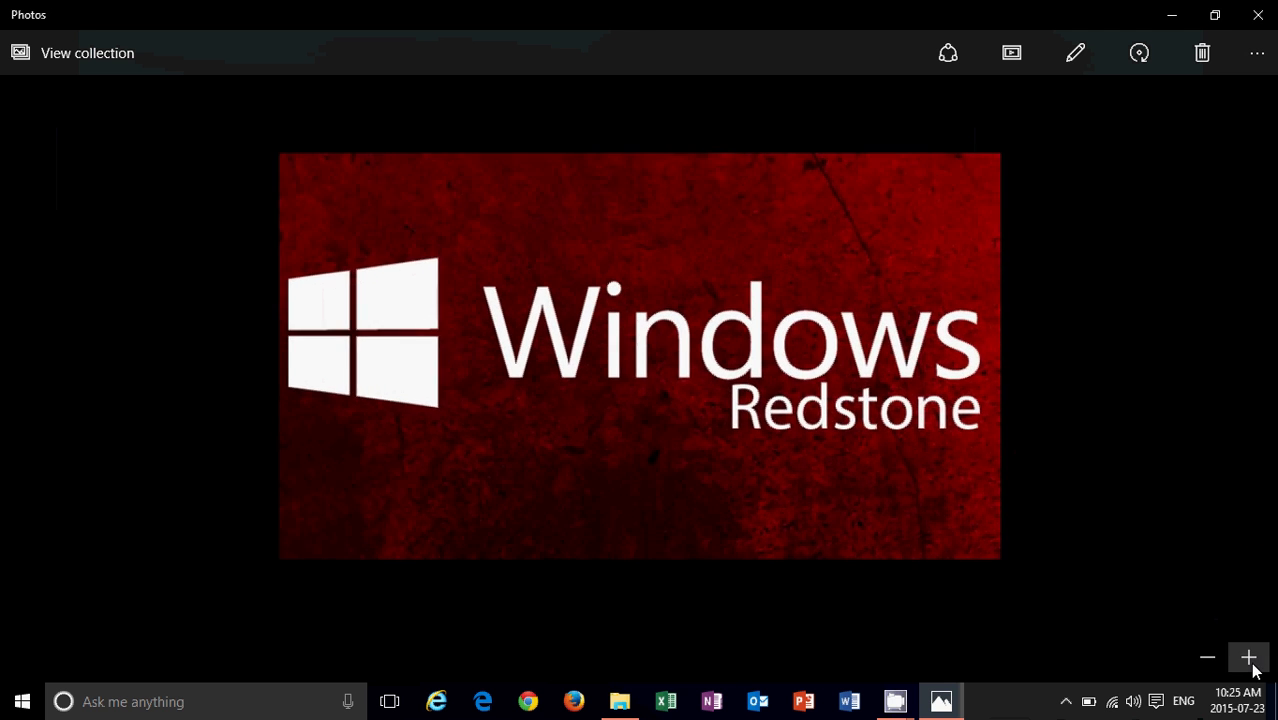
# Zoom the Redstone image to fill the screen, then switch to CamStudio to end the recording.
pyautogui.click(1248, 656)
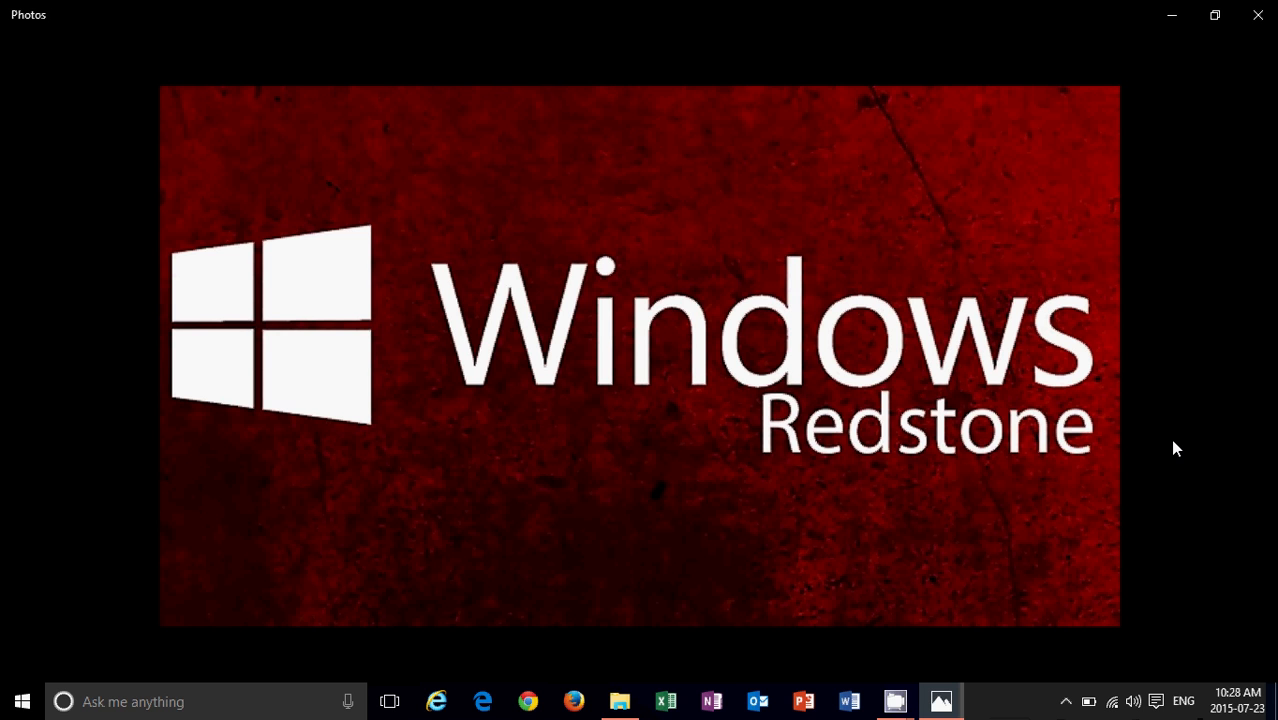
pyautogui.moveTo(60, 396)
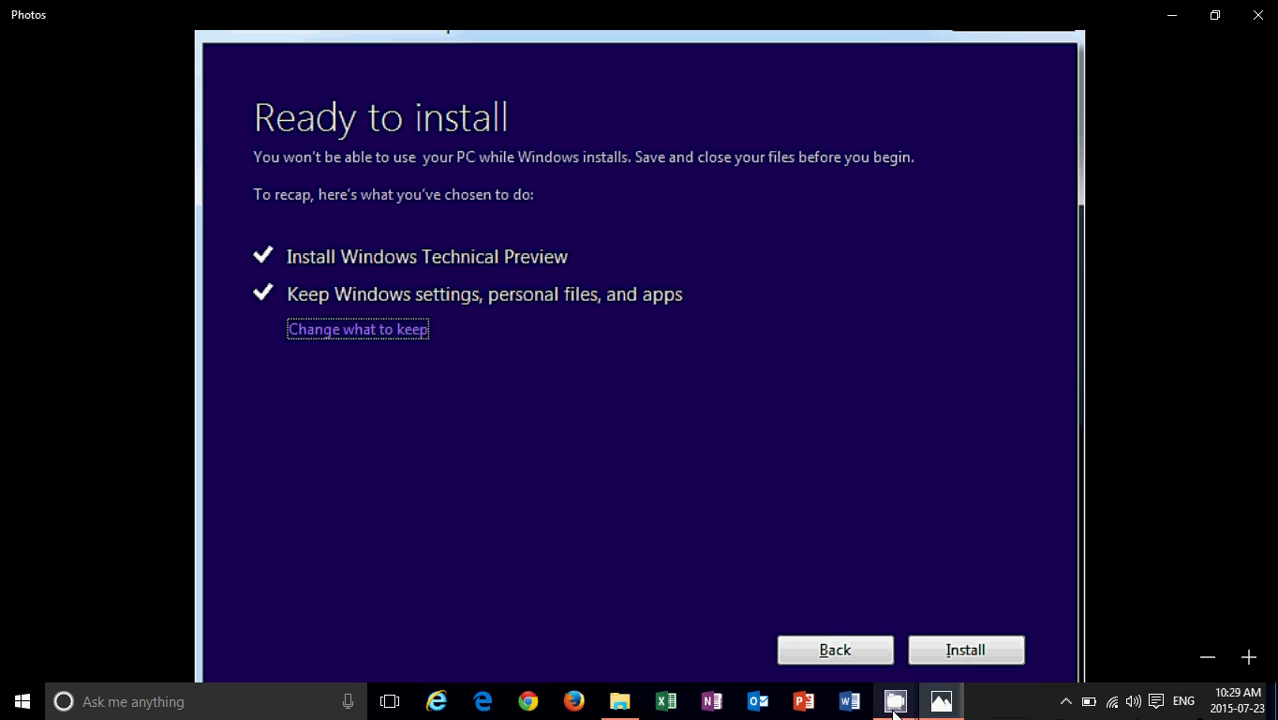
pyautogui.click(896, 700)
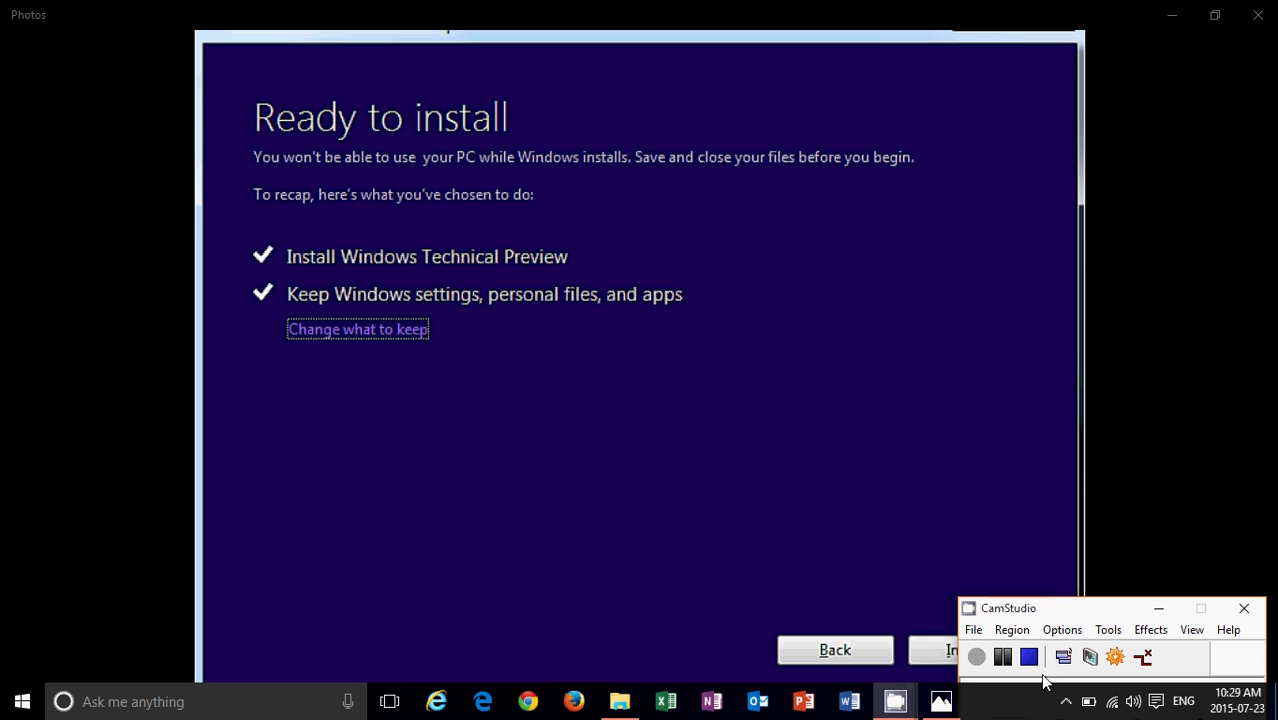